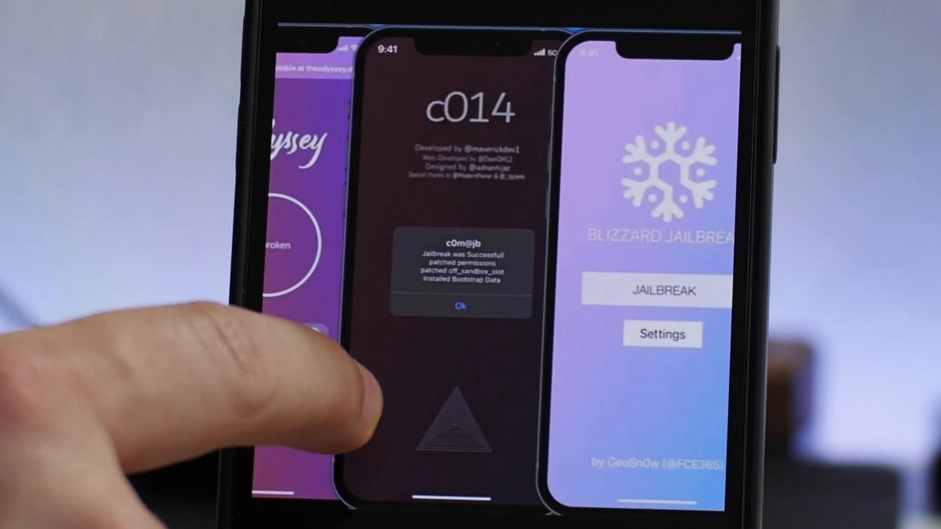
left_click(460, 306)
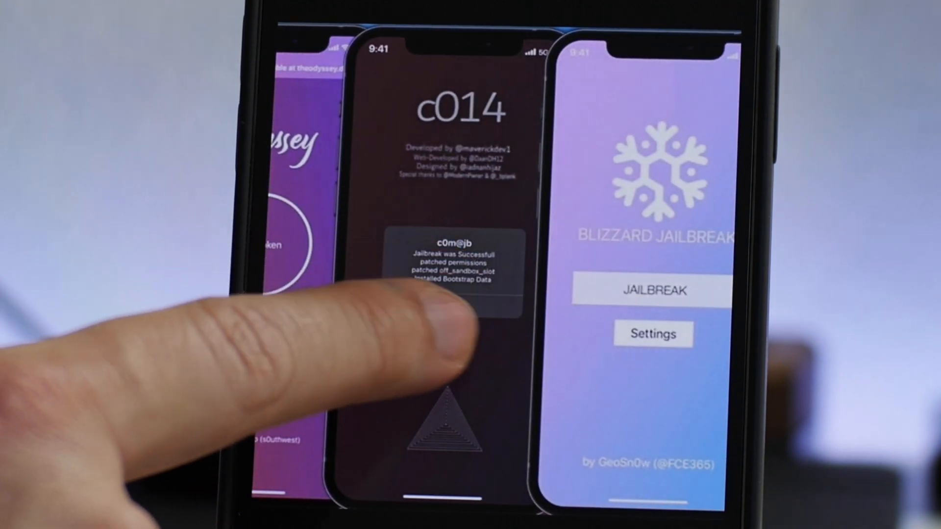